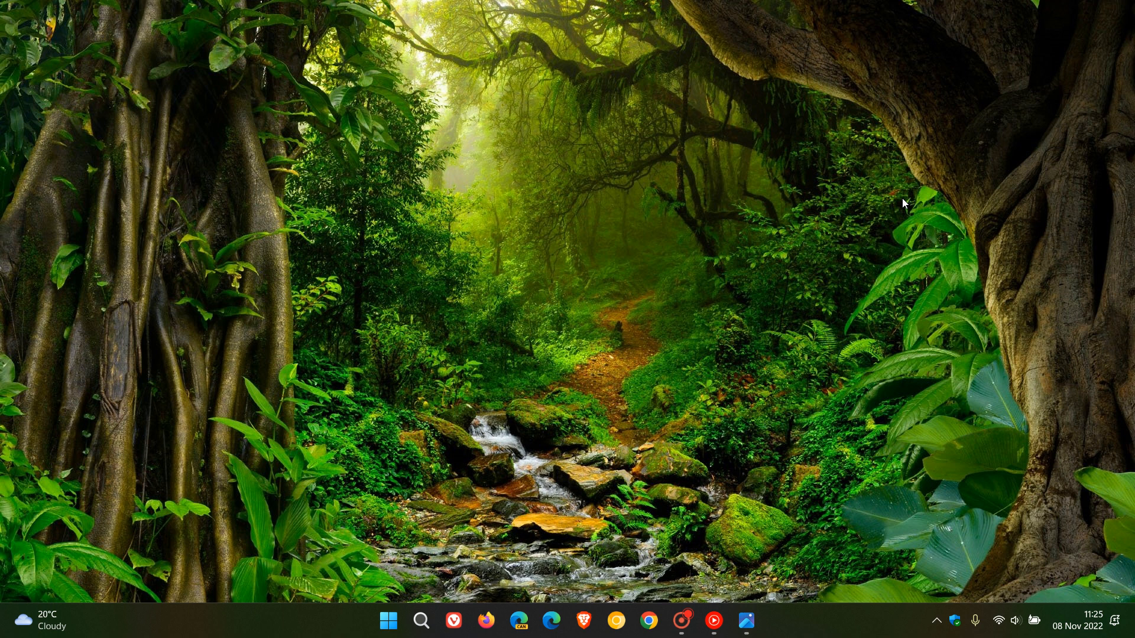
{"action": "mouse_move", "coordinate": [792, 364]}
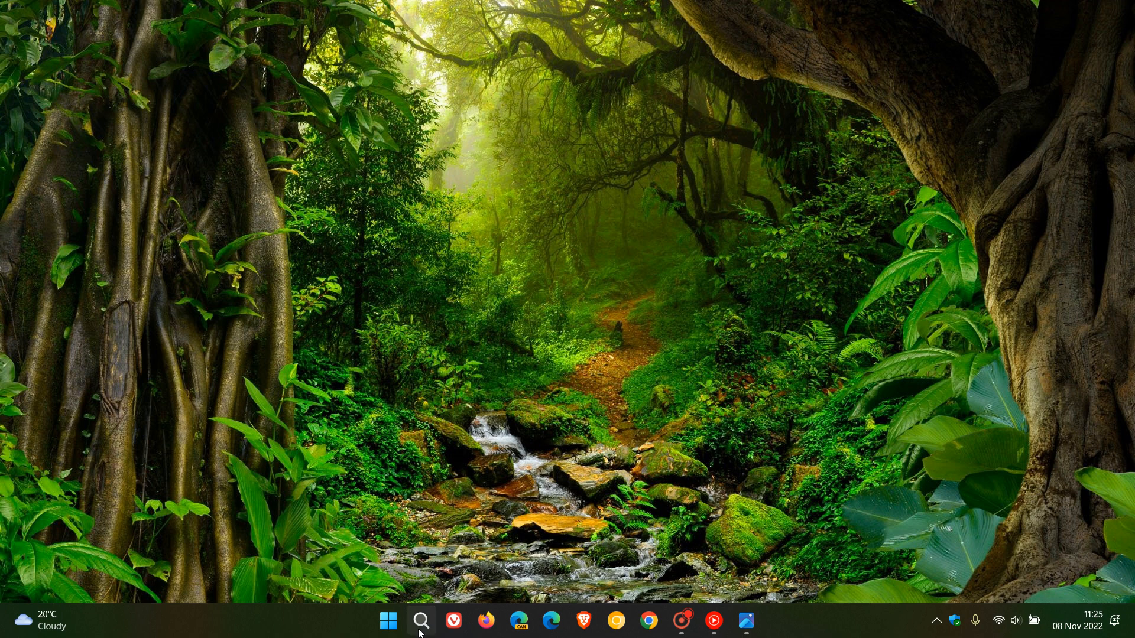
Glance at the search panel and the news feed, then bring up the Start menu.
{"action": "left_click", "coordinate": [421, 620]}
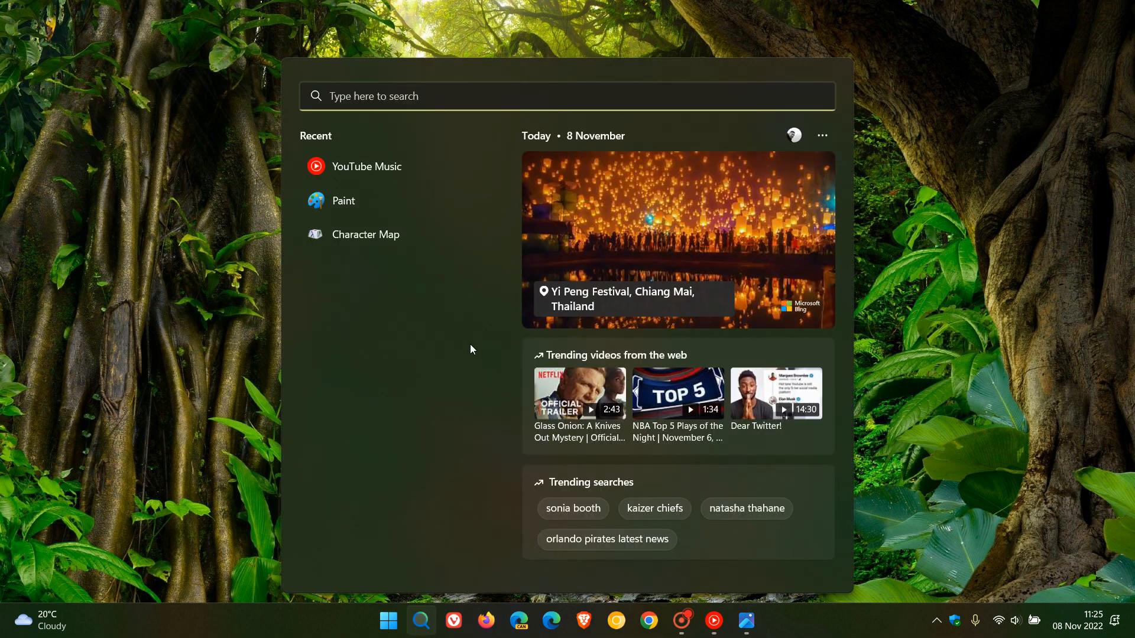
{"action": "left_click", "coordinate": [40, 625]}
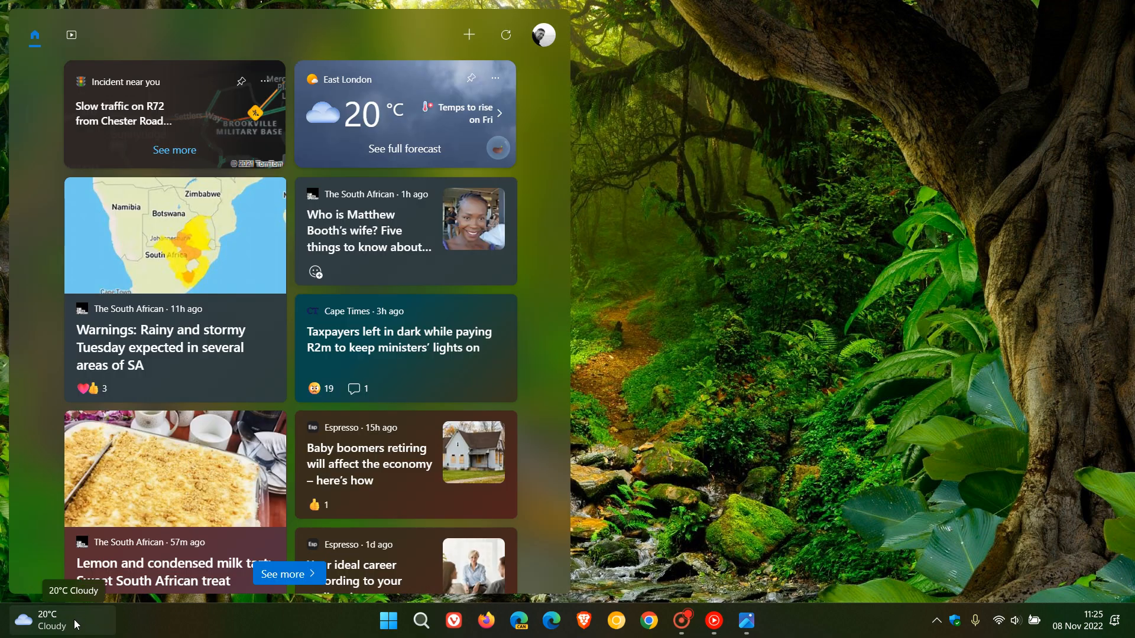
{"action": "left_click", "coordinate": [48, 624]}
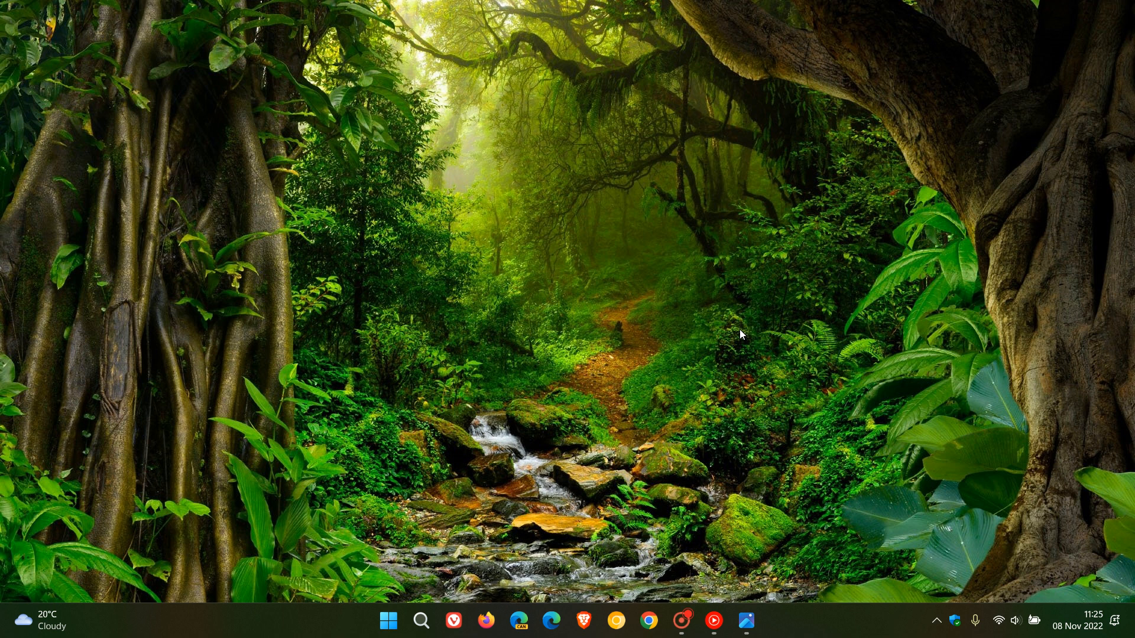
{"action": "left_click", "coordinate": [388, 620]}
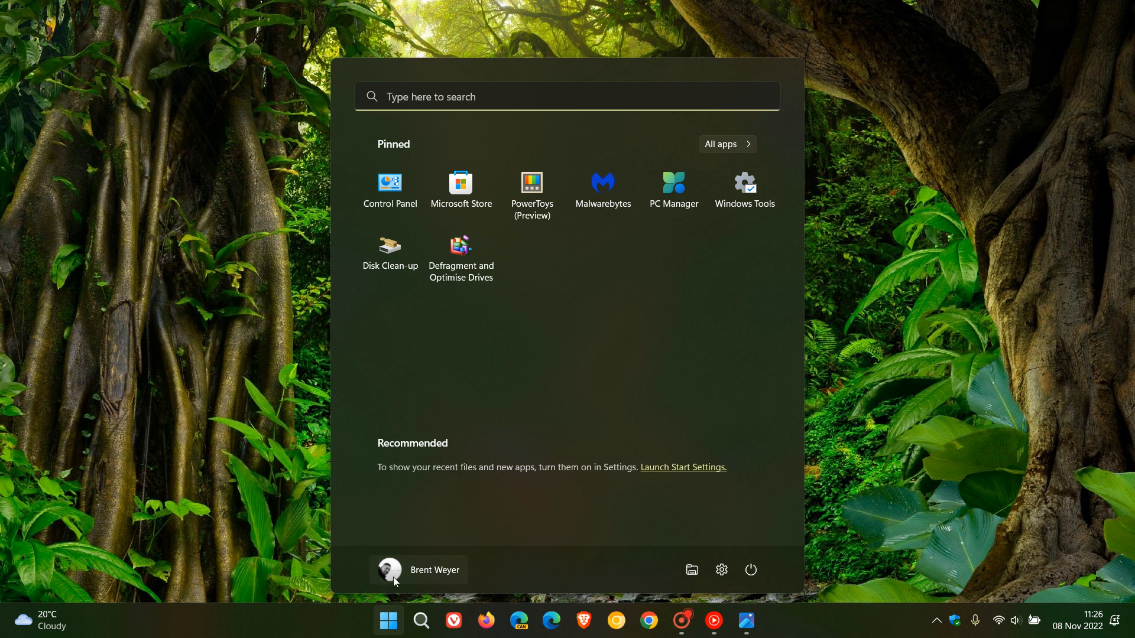
Show the account flyout with change settings, lock and sign-out options.
{"action": "left_click", "coordinate": [419, 569]}
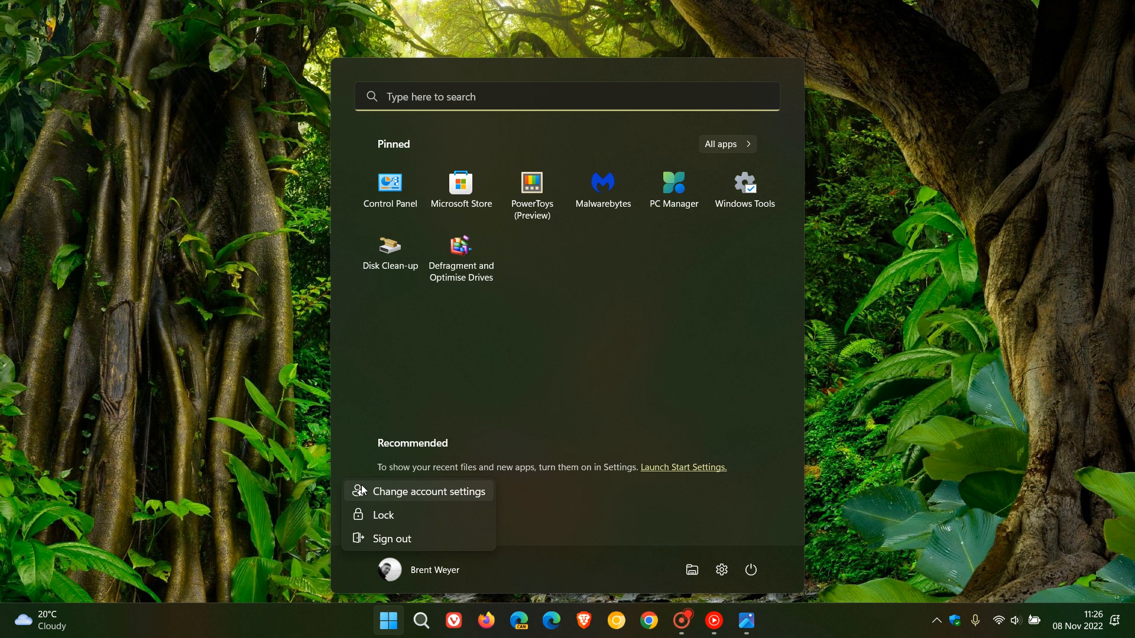
{"action": "mouse_move", "coordinate": [410, 486]}
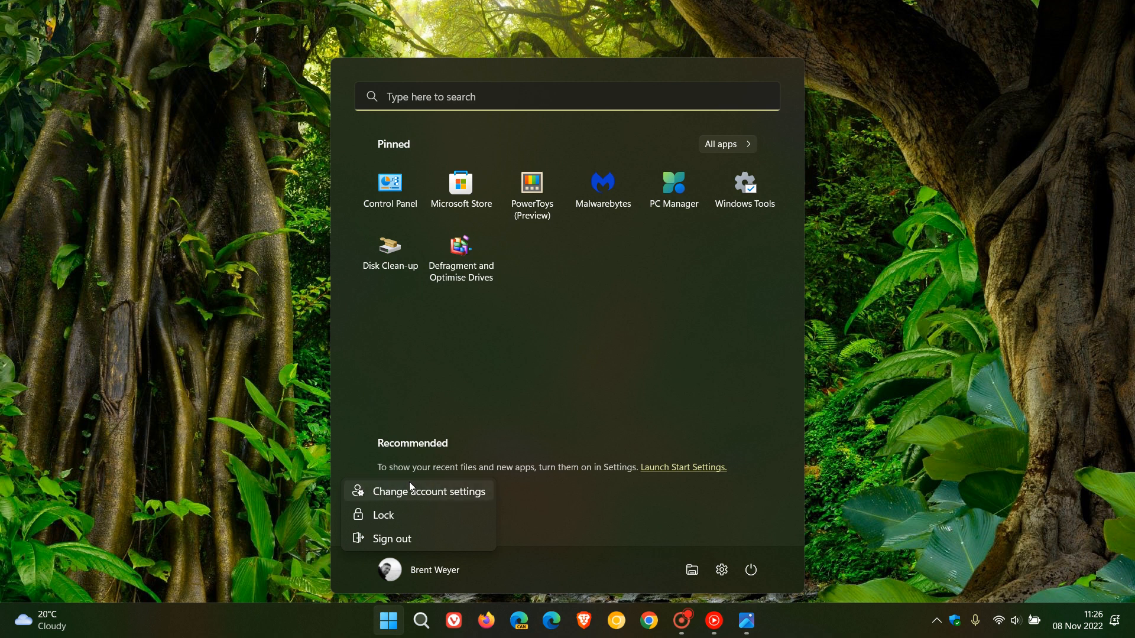
{"action": "mouse_move", "coordinate": [443, 490]}
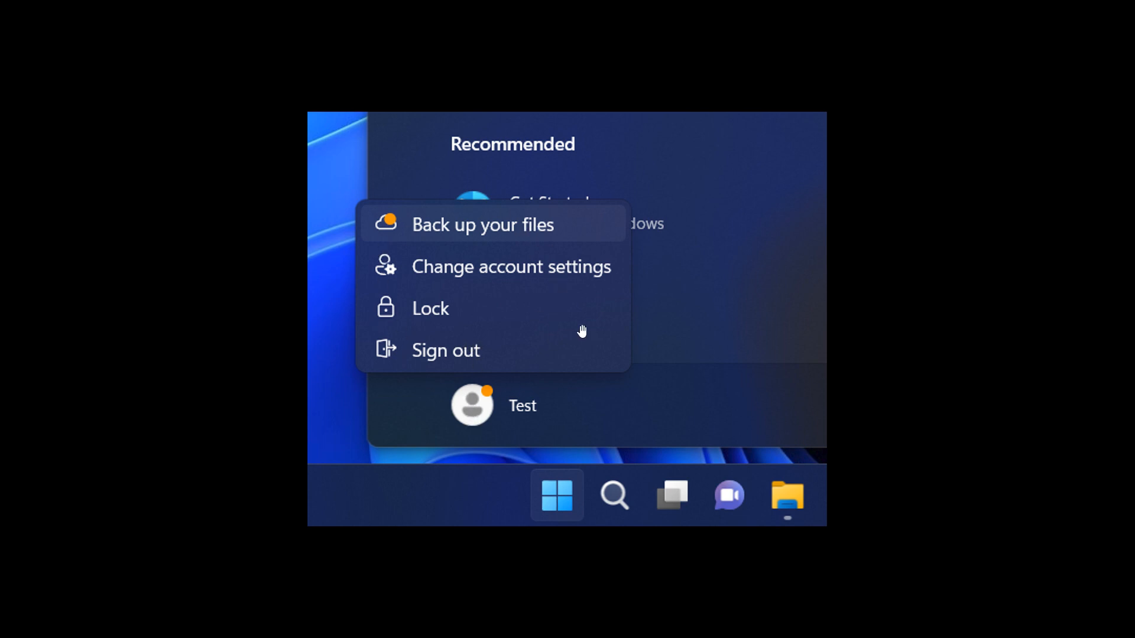
{"action": "mouse_move", "coordinate": [533, 231]}
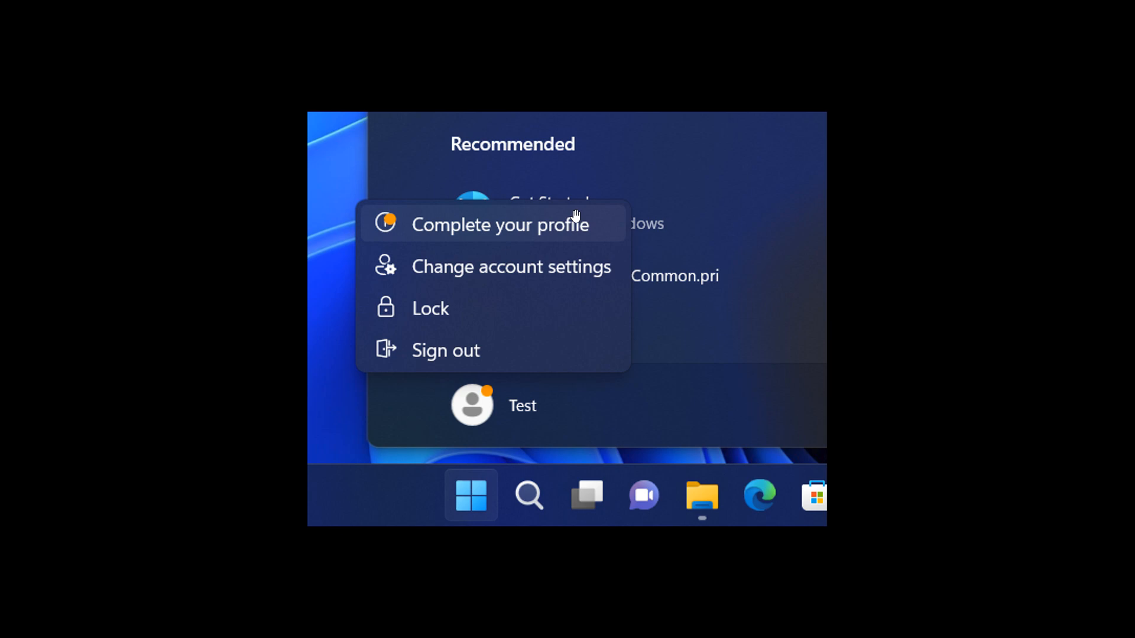
{"action": "mouse_move", "coordinate": [605, 237]}
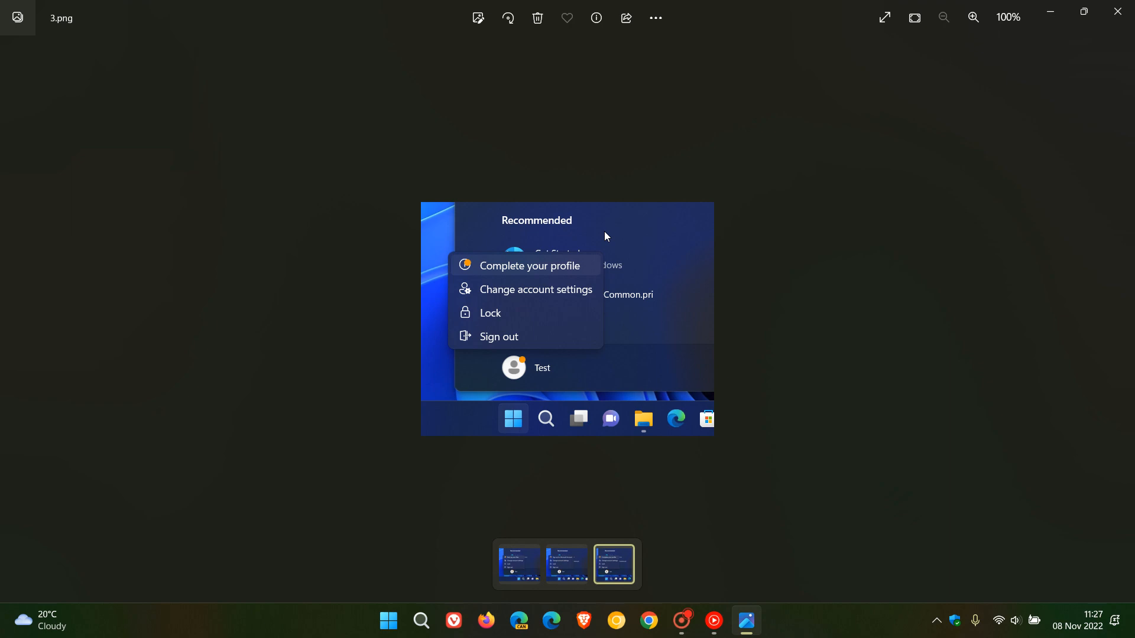
{"action": "mouse_move", "coordinate": [1049, 13]}
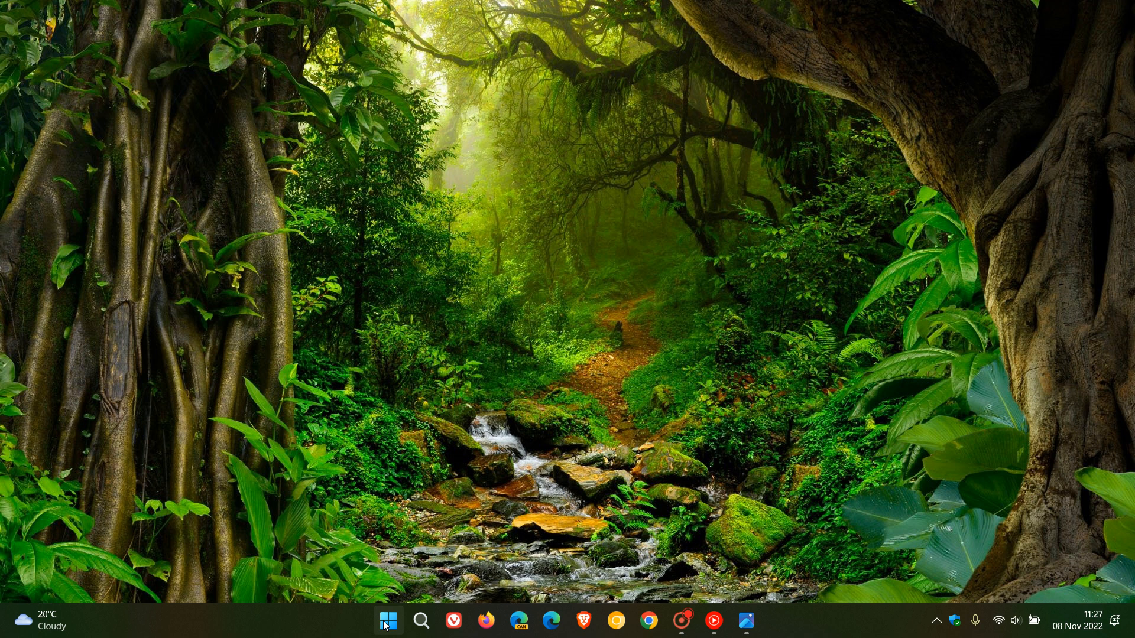
Bring the Start menu back up after viewing the account screenshots.
{"action": "left_click", "coordinate": [387, 620]}
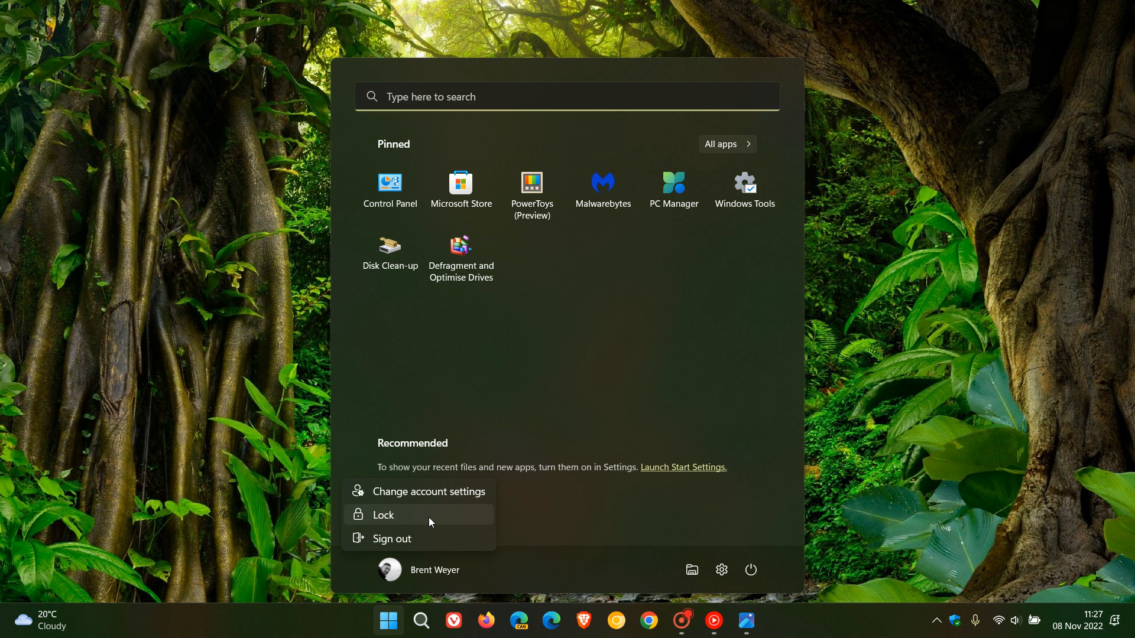
{"action": "mouse_move", "coordinate": [922, 390]}
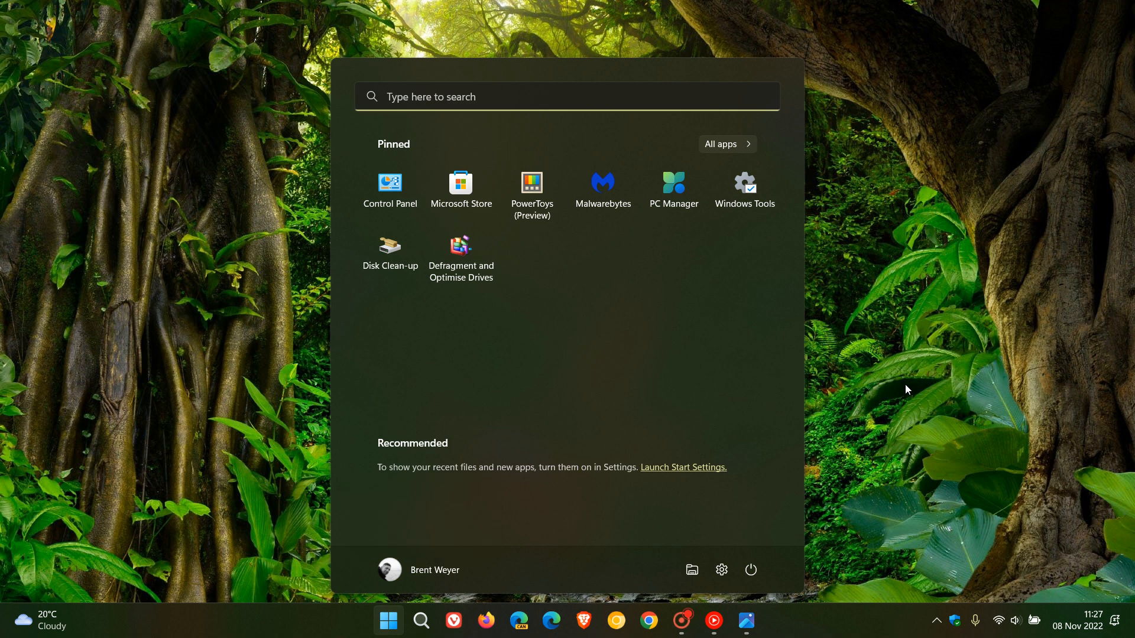
Dismiss the Start menu and bring it up again showing pinned apps.
{"action": "left_click", "coordinate": [388, 620]}
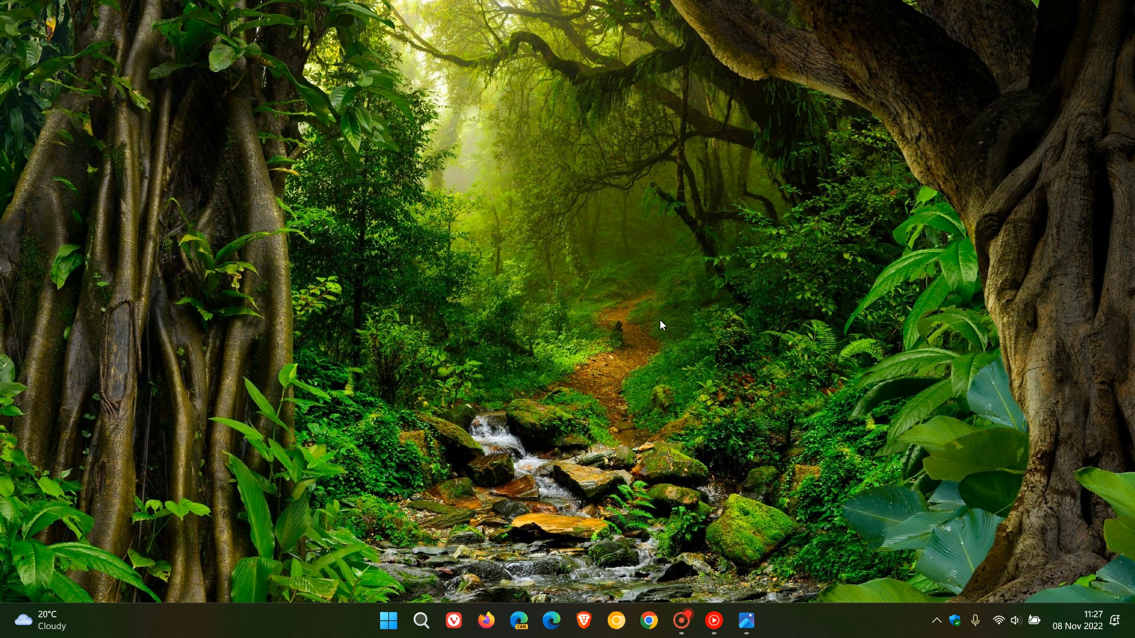
{"action": "left_click", "coordinate": [388, 621]}
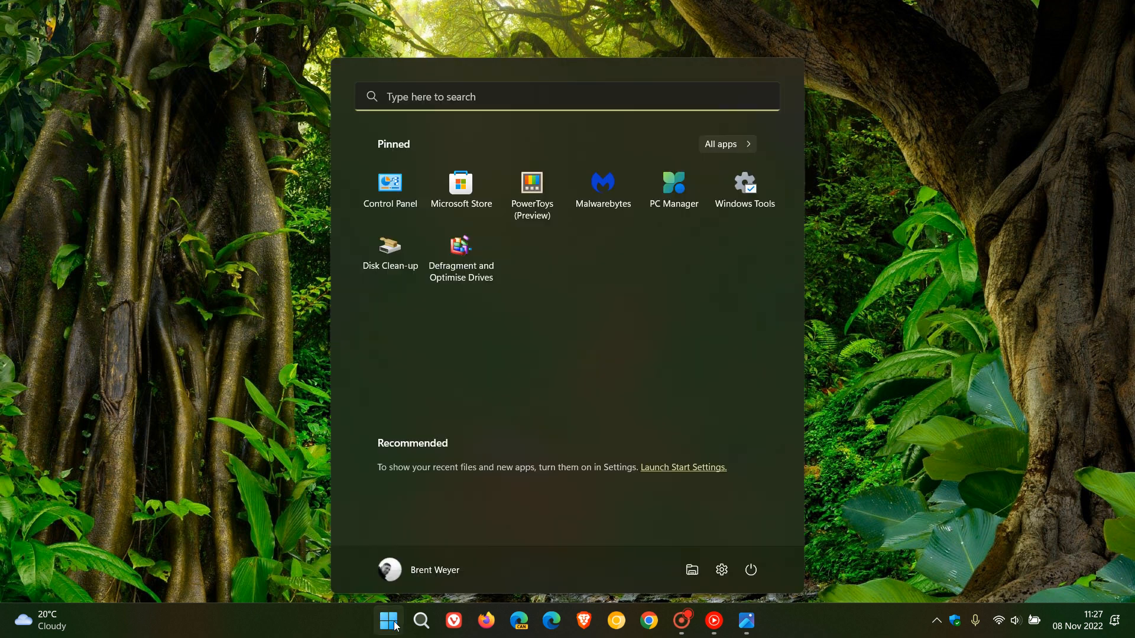
{"action": "mouse_move", "coordinate": [721, 569]}
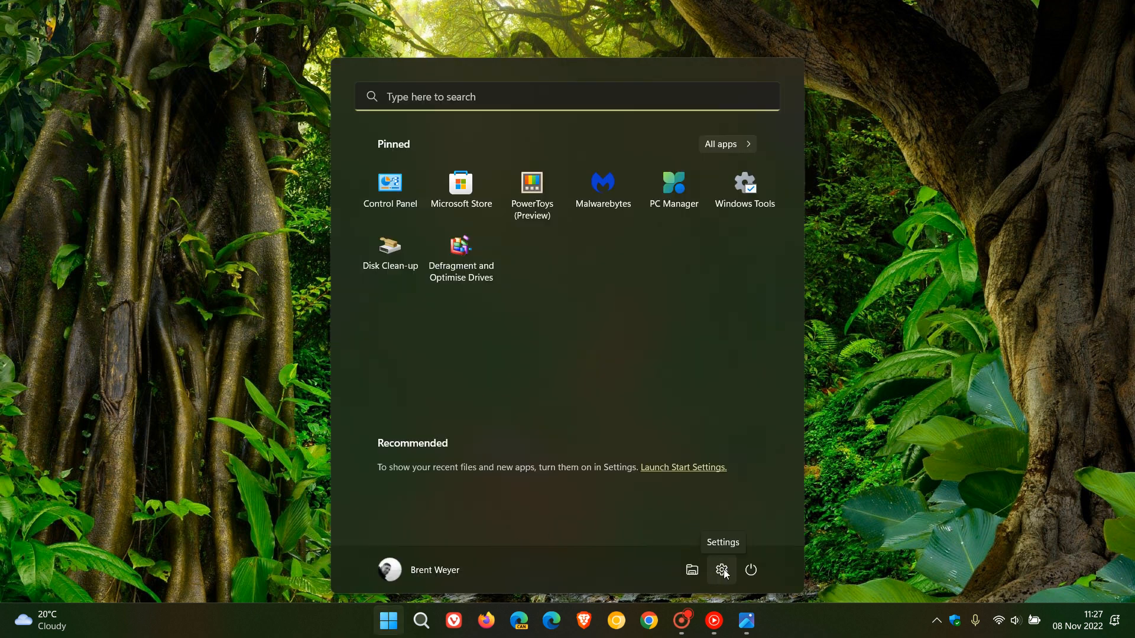
Go to Settings > Privacy & security, where the General toggles are all off.
{"action": "left_click", "coordinate": [721, 571]}
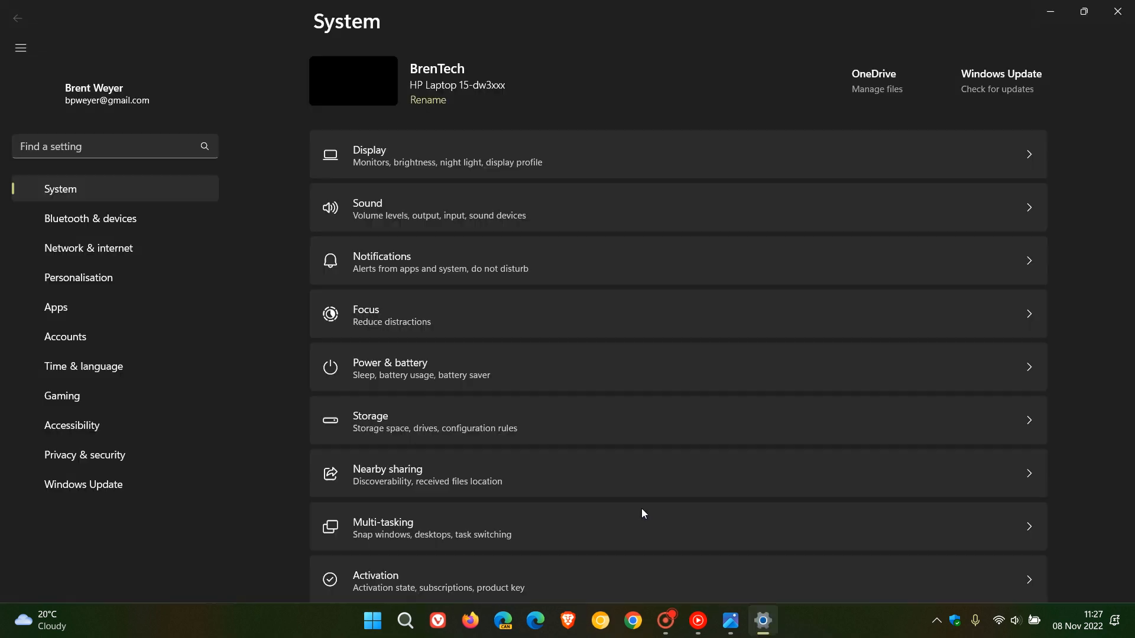
{"action": "left_click", "coordinate": [85, 424]}
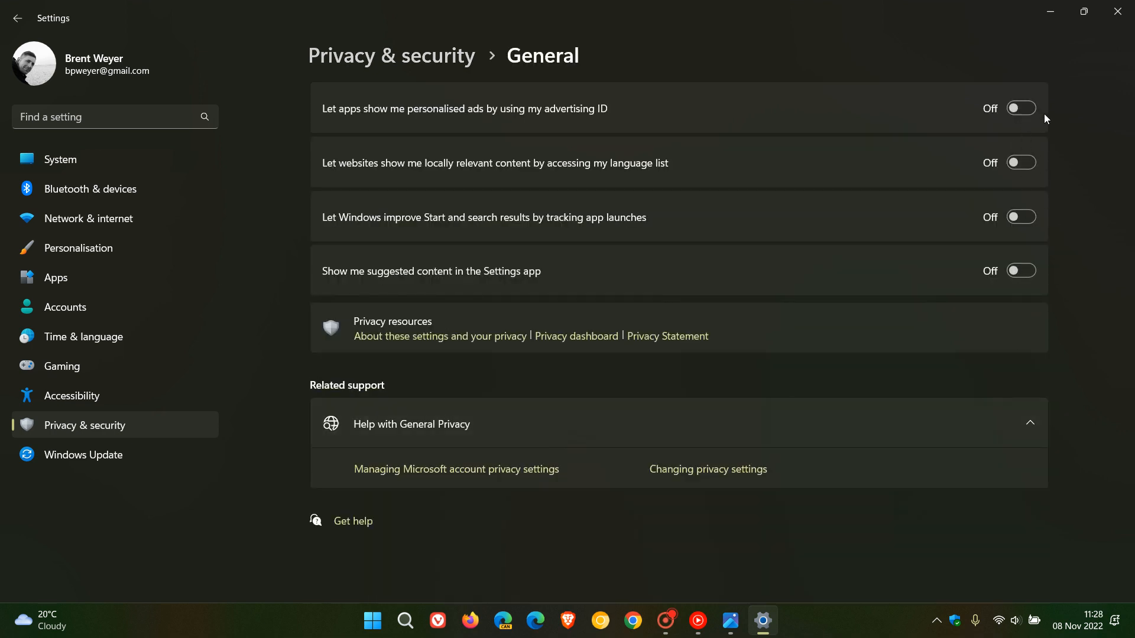
{"action": "mouse_move", "coordinate": [1075, 182]}
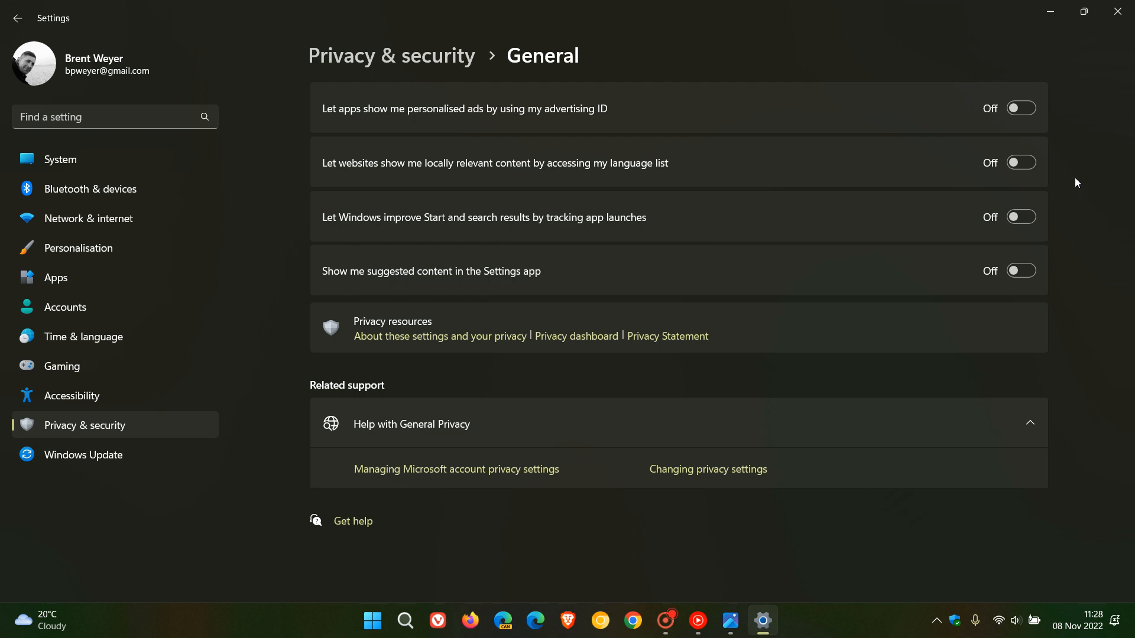
{"action": "mouse_move", "coordinate": [1056, 189]}
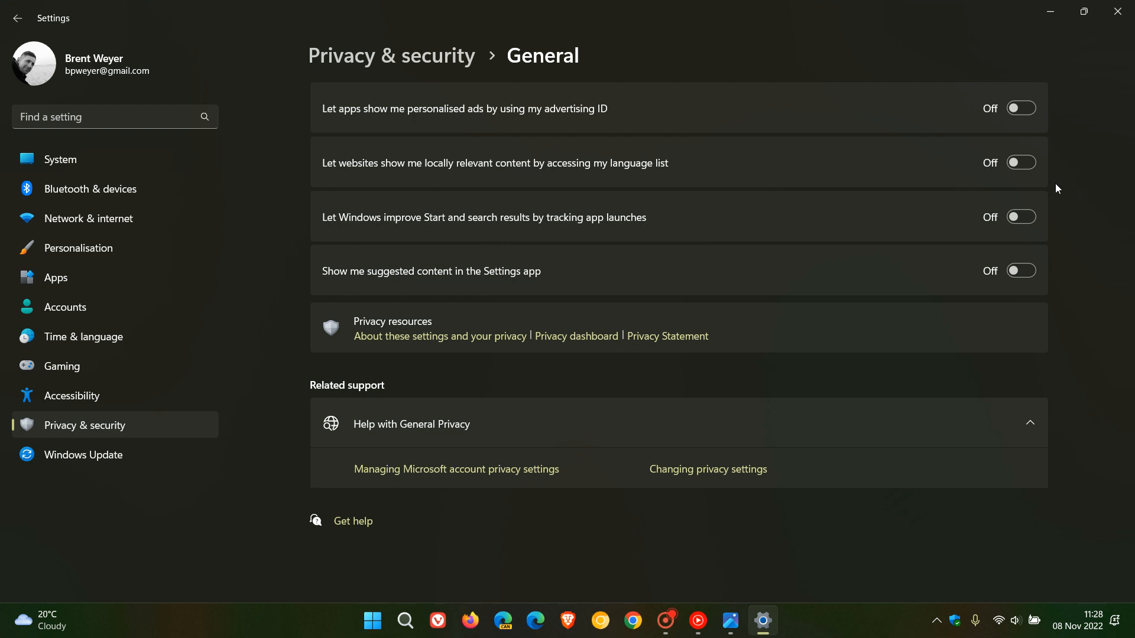
{"action": "mouse_move", "coordinate": [1072, 277]}
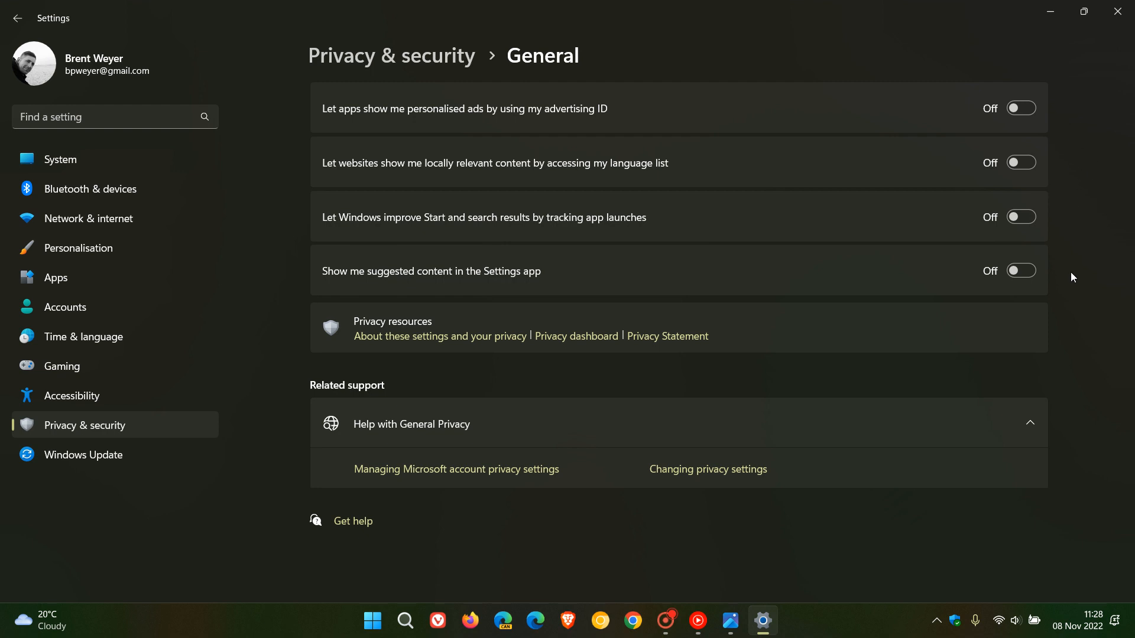
{"action": "mouse_move", "coordinate": [1052, 65]}
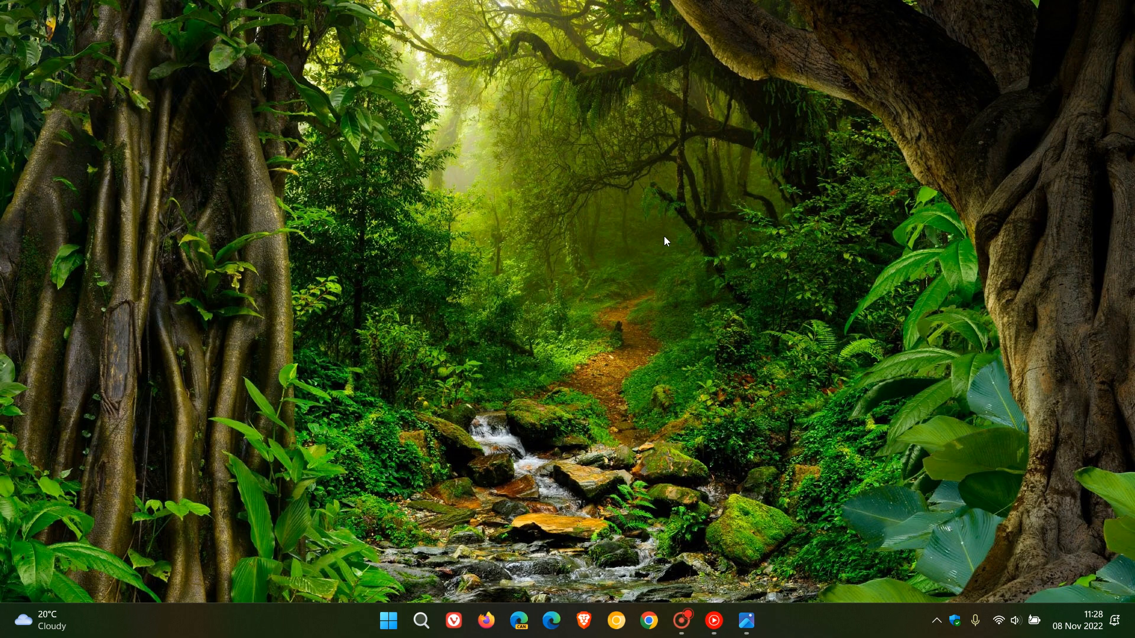
{"action": "mouse_move", "coordinate": [697, 240]}
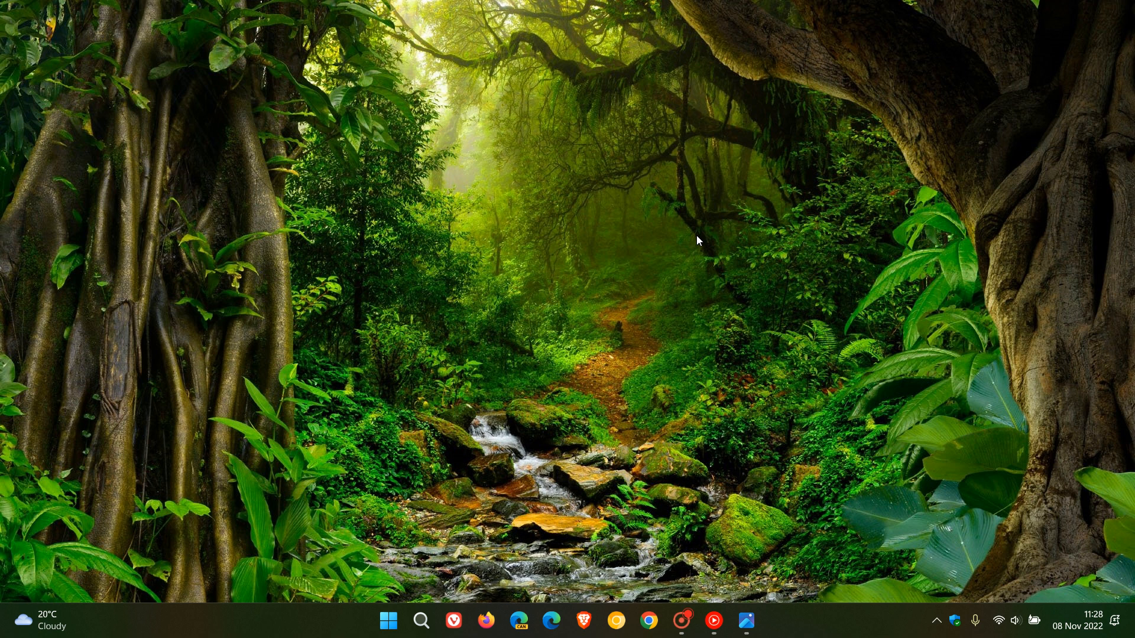
{"action": "mouse_move", "coordinate": [523, 164]}
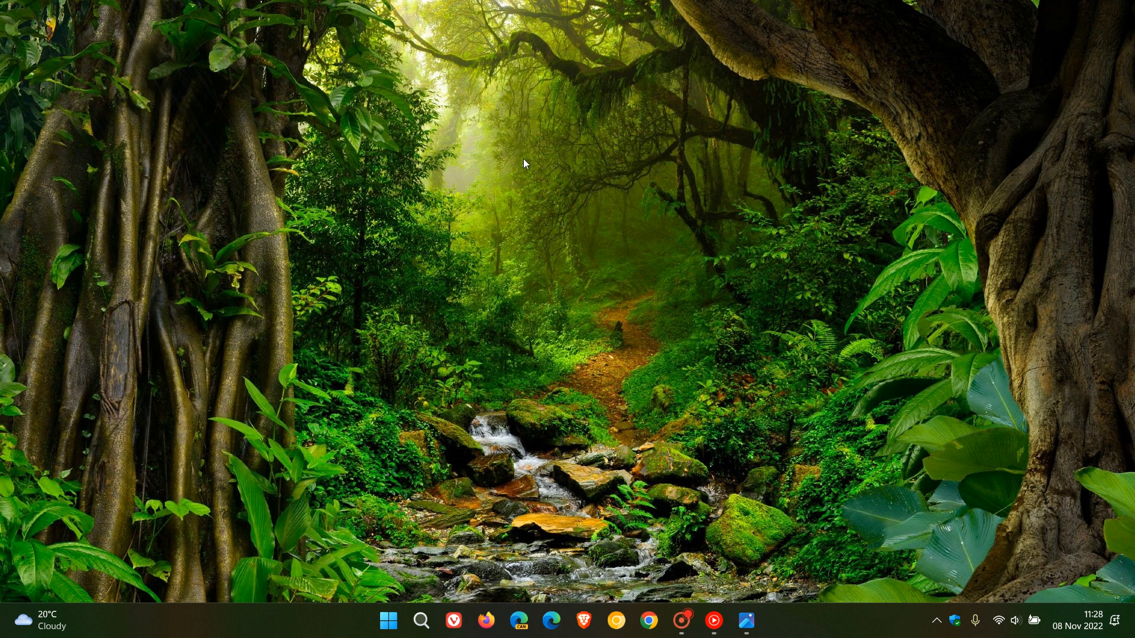
{"action": "mouse_move", "coordinate": [760, 343]}
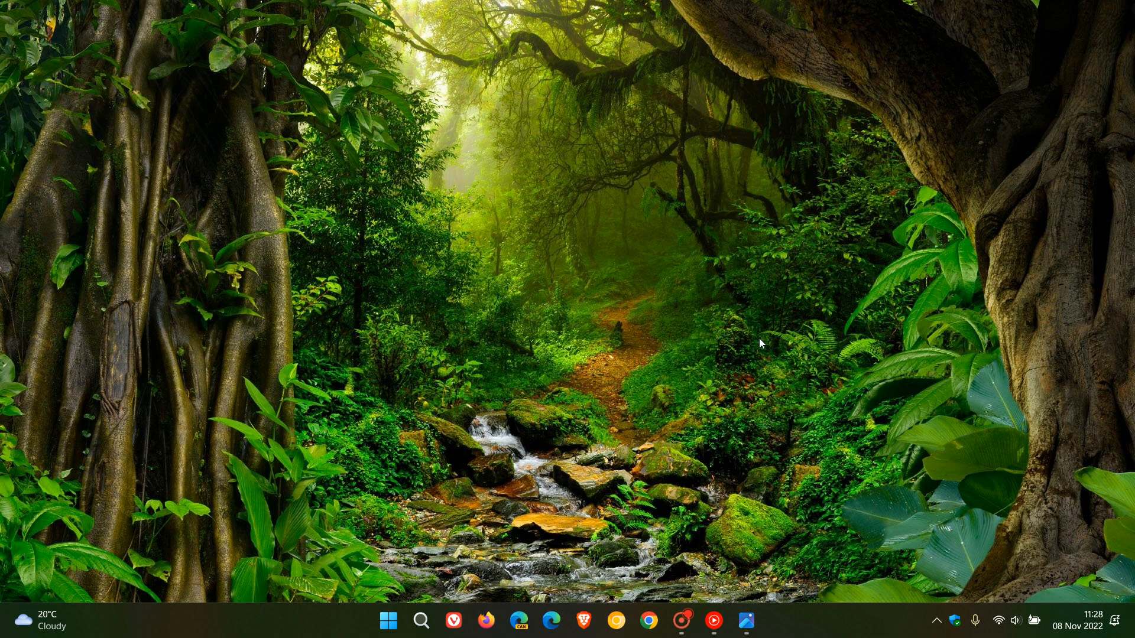